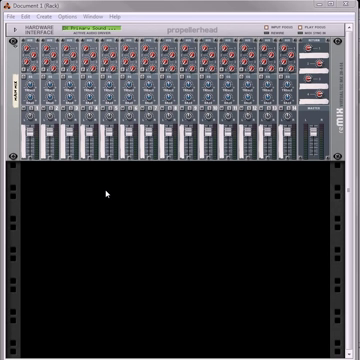
# Add a Combinator holding a Line Mixer, Thor and Malström from the Create menu.
pyautogui.click(57, 17)
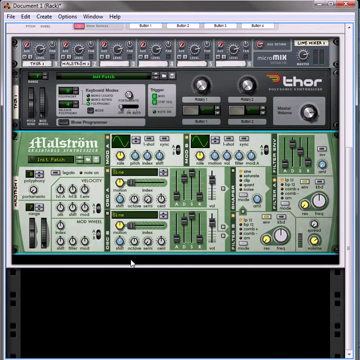
pyautogui.click(28, 17)
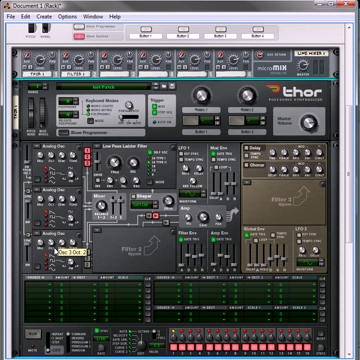
pyautogui.moveTo(50, 245)
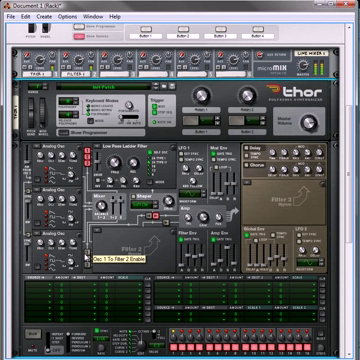
# Scroll down the rack below the Malström, where the ECF-42 filter goes.
pyautogui.scroll(-3)
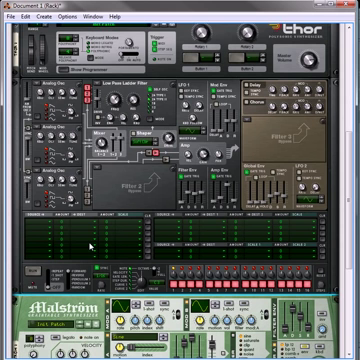
pyautogui.scroll(-3)
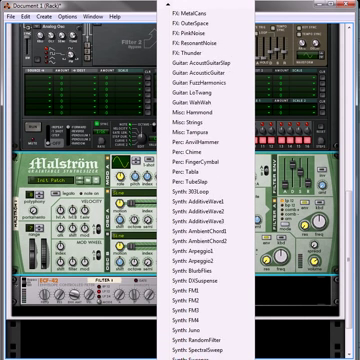
pyautogui.scroll(-3)
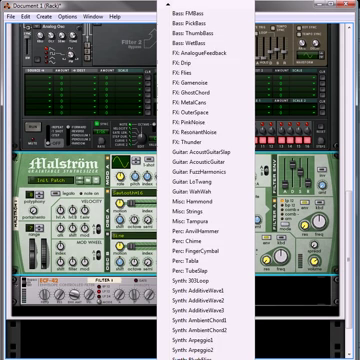
pyautogui.scroll(-3)
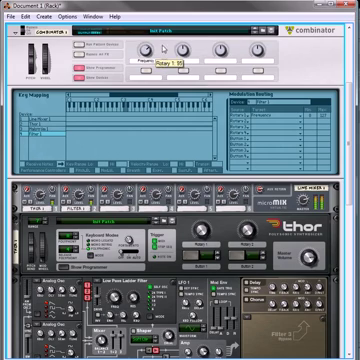
# Scroll through the rear cabling of the Thor and Malström devices.
pyautogui.scroll(-3)
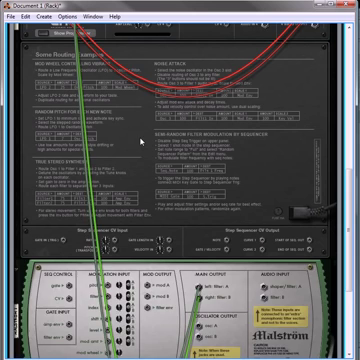
pyautogui.scroll(-3)
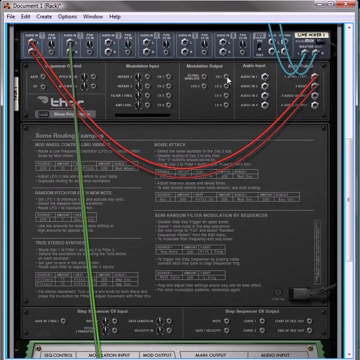
pyautogui.scroll(-3)
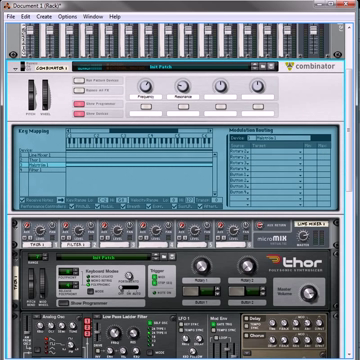
# Assign a Thor filter target in Modulation Routing and test the Resonance rotary.
pyautogui.click(300, 165)
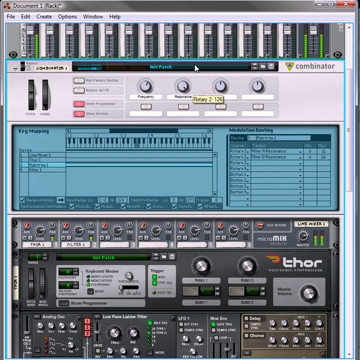
pyautogui.moveTo(200, 85); pyautogui.dragTo(195, 100)
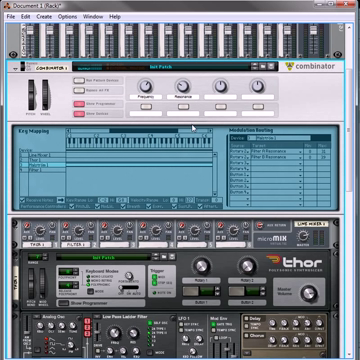
pyautogui.scroll(-3)
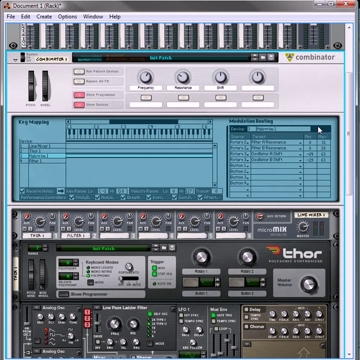
pyautogui.moveTo(325, 128)
pyautogui.write('Shaper 3')
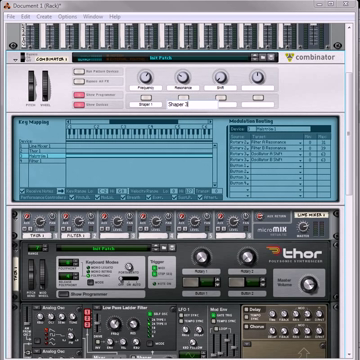
# Scroll the Combinator panel toward the Shaper 1 and Shaper 2 button routing.
pyautogui.scroll(-3)
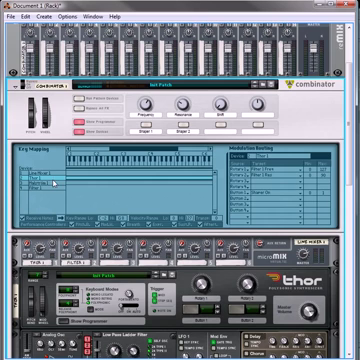
pyautogui.scroll(-3)
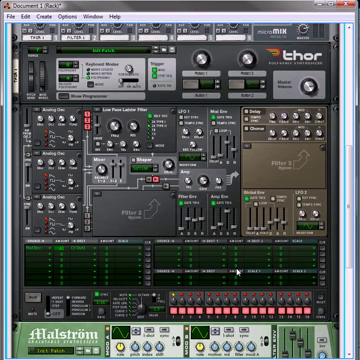
pyautogui.scroll(-3)
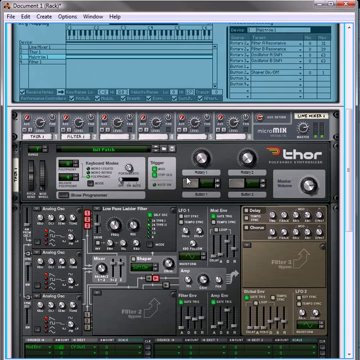
pyautogui.scroll(-3)
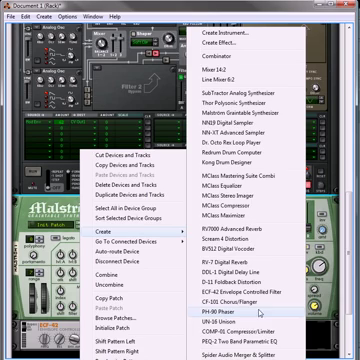
# Add a UN-16 Unison device to the Combinator through the right-click Create menu.
pyautogui.click(222, 267)
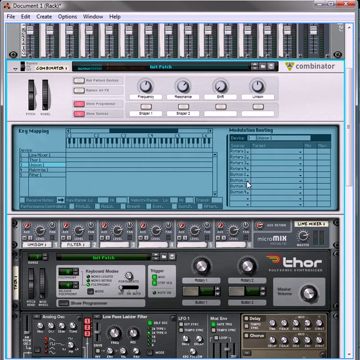
# Select Unison 1 in Modulation Routing to list targets like Voice Count, Detune and Dry/Wet.
pyautogui.click(300, 165)
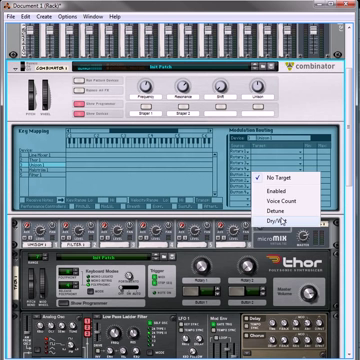